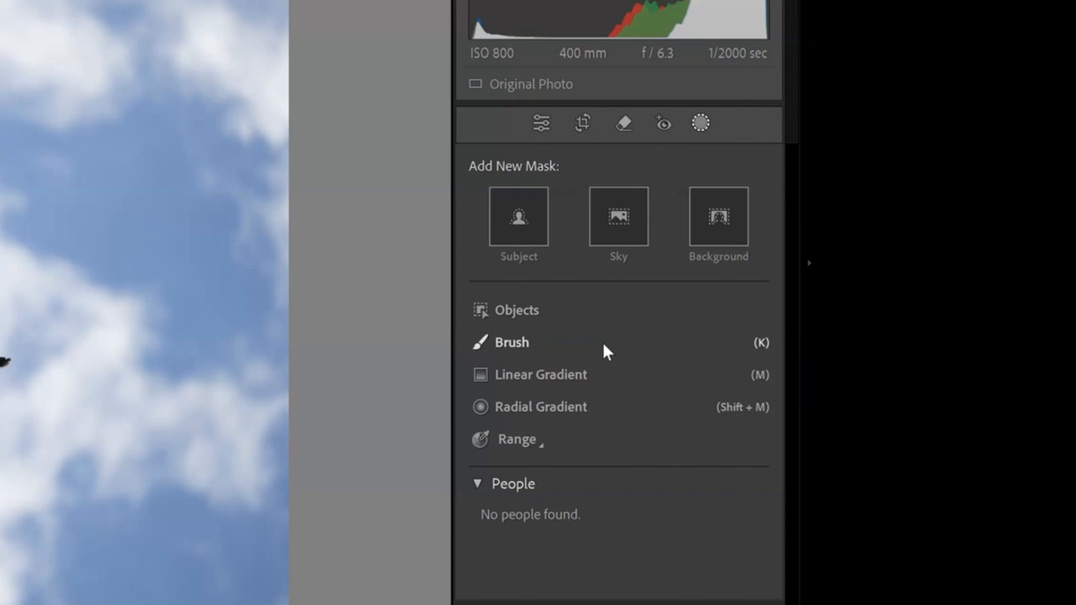
mouse_move(617, 316)
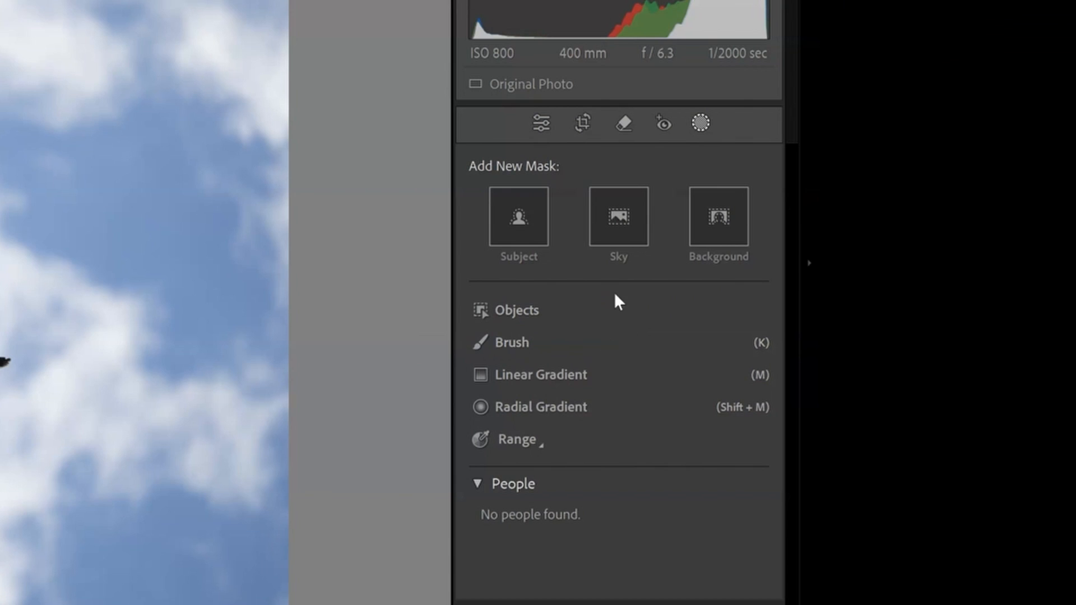
mouse_move(609, 311)
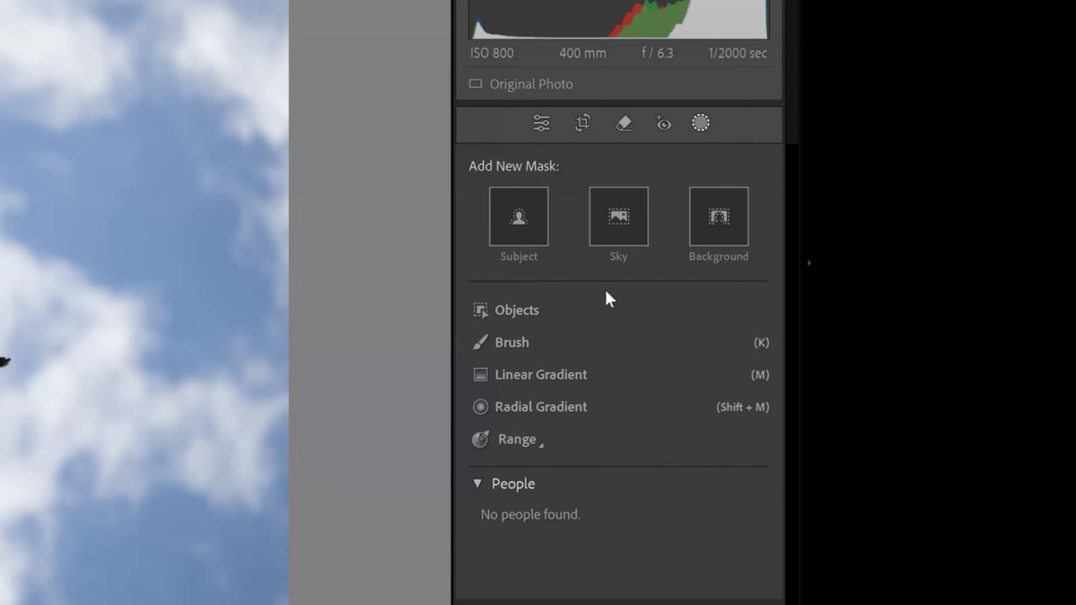